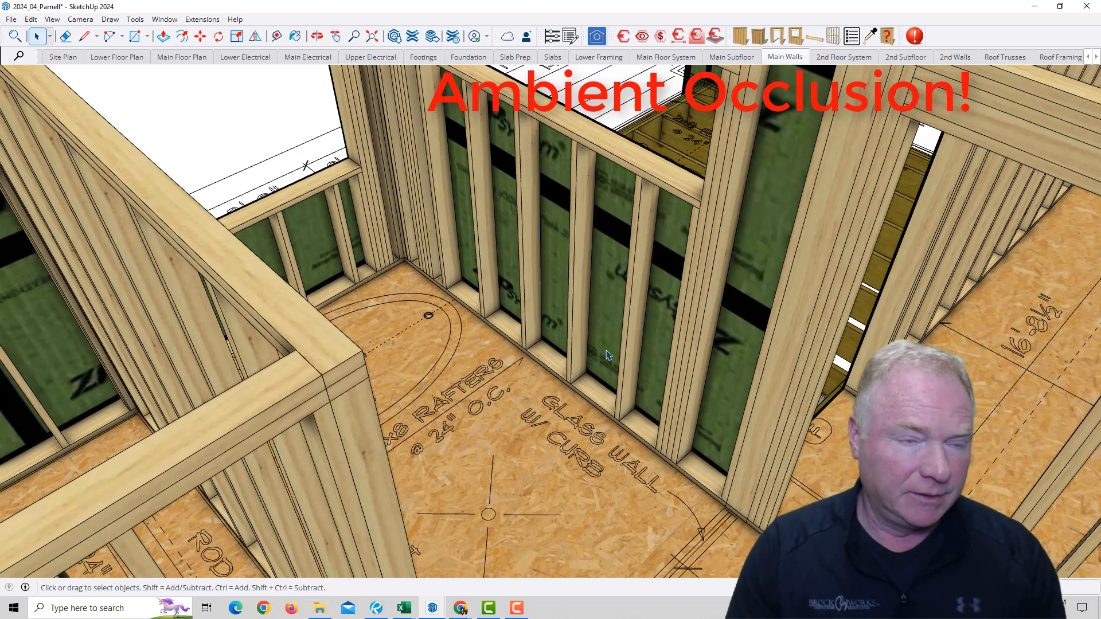
Check the model's sharing settings, then dismiss the sharing window
{"action": "left_click", "coordinate": [51, 19]}
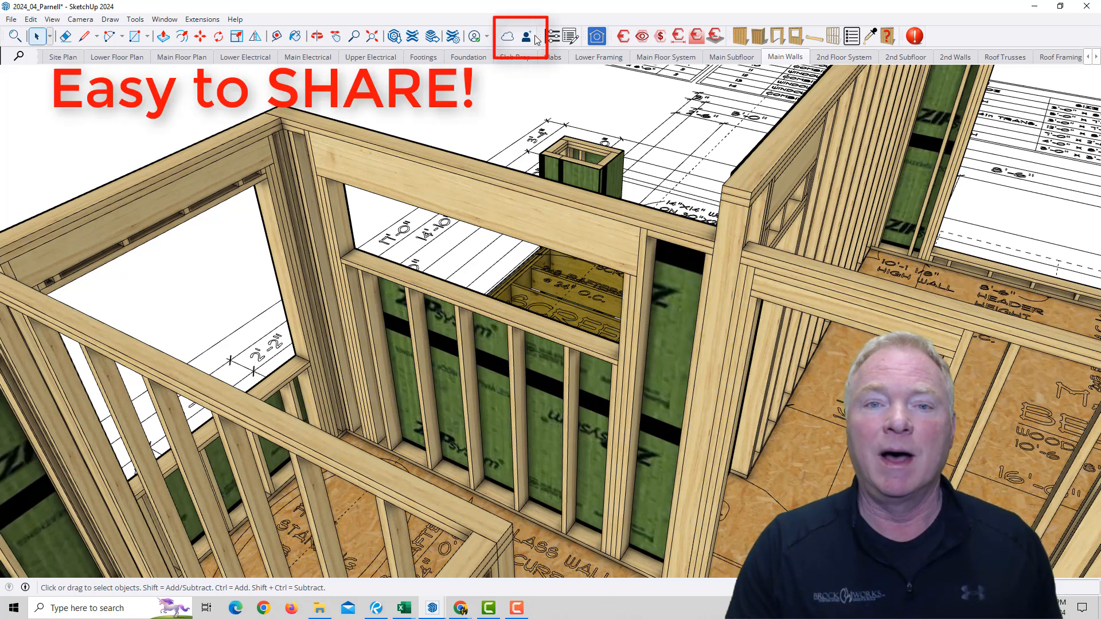
{"action": "mouse_move", "coordinate": [516, 70]}
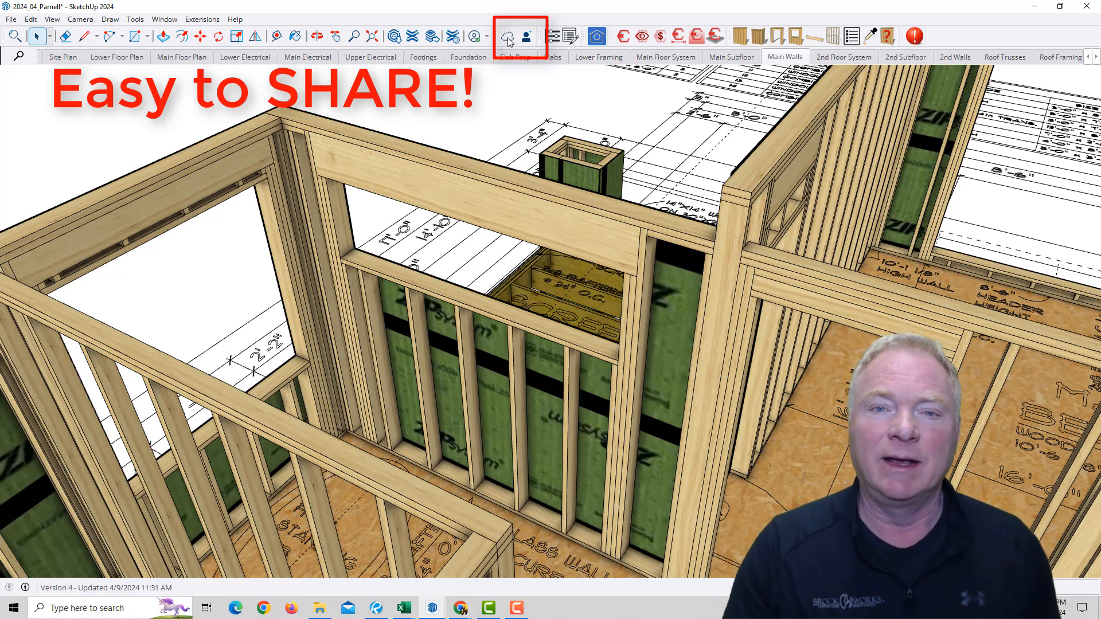
{"action": "mouse_move", "coordinate": [509, 36]}
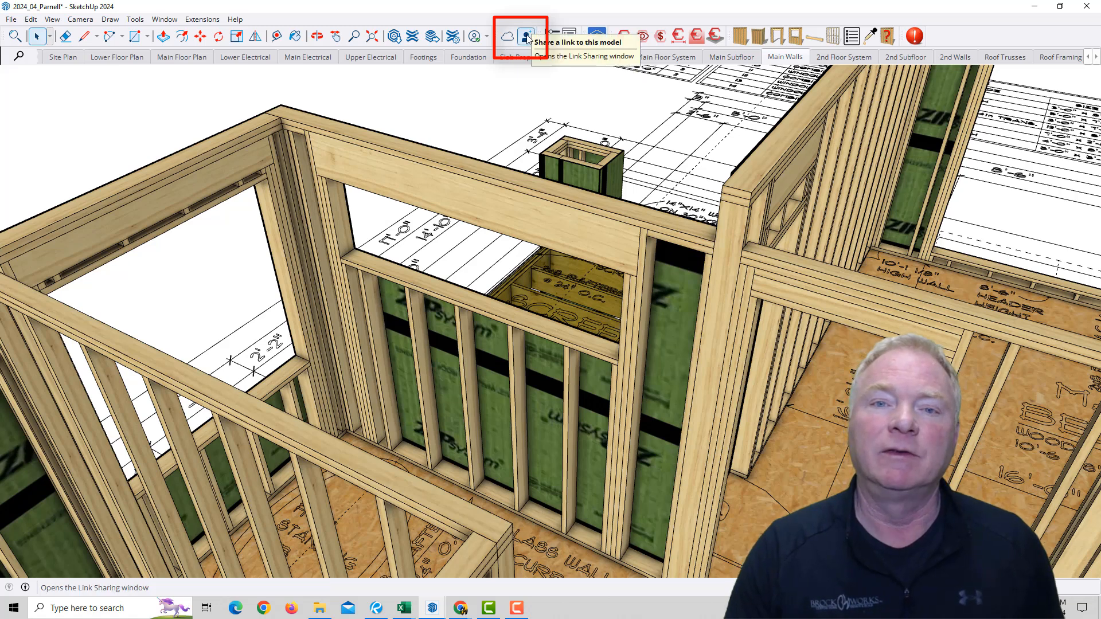
{"action": "left_click", "coordinate": [526, 35]}
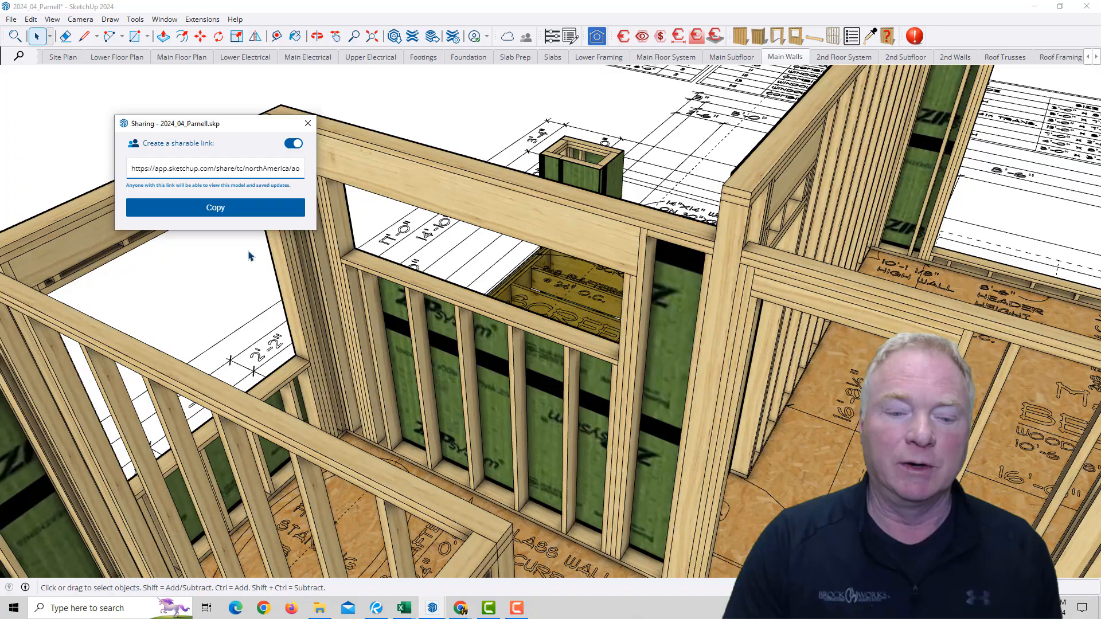
{"action": "mouse_move", "coordinate": [461, 607]}
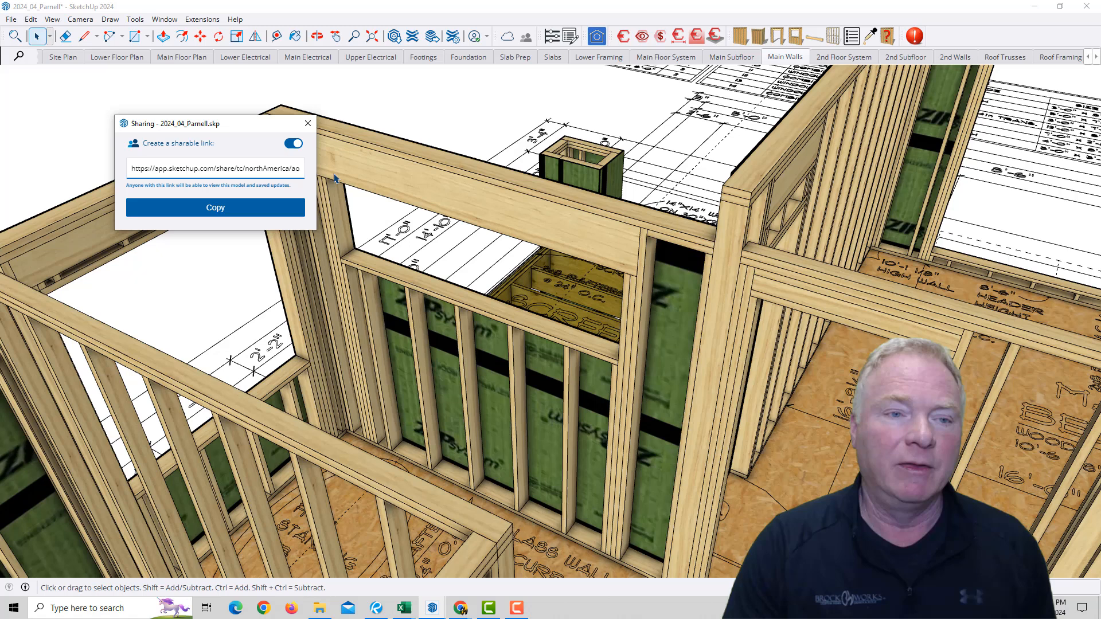
{"action": "left_click", "coordinate": [306, 123]}
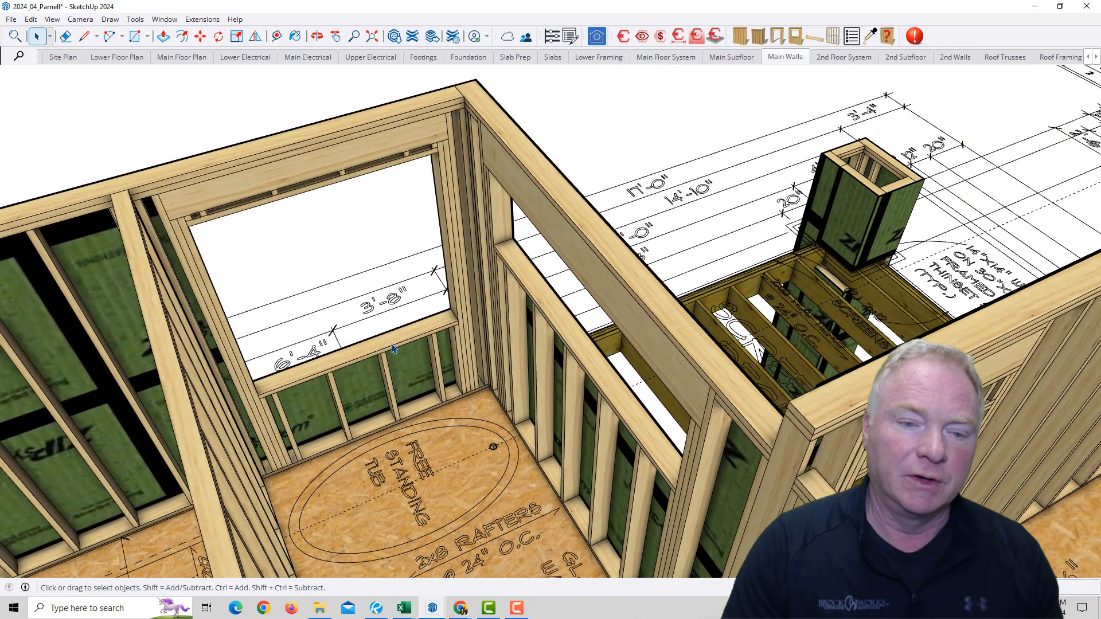
Change the tub window's Framer rough height from 5' to 6'
{"action": "right_click", "coordinate": [393, 348]}
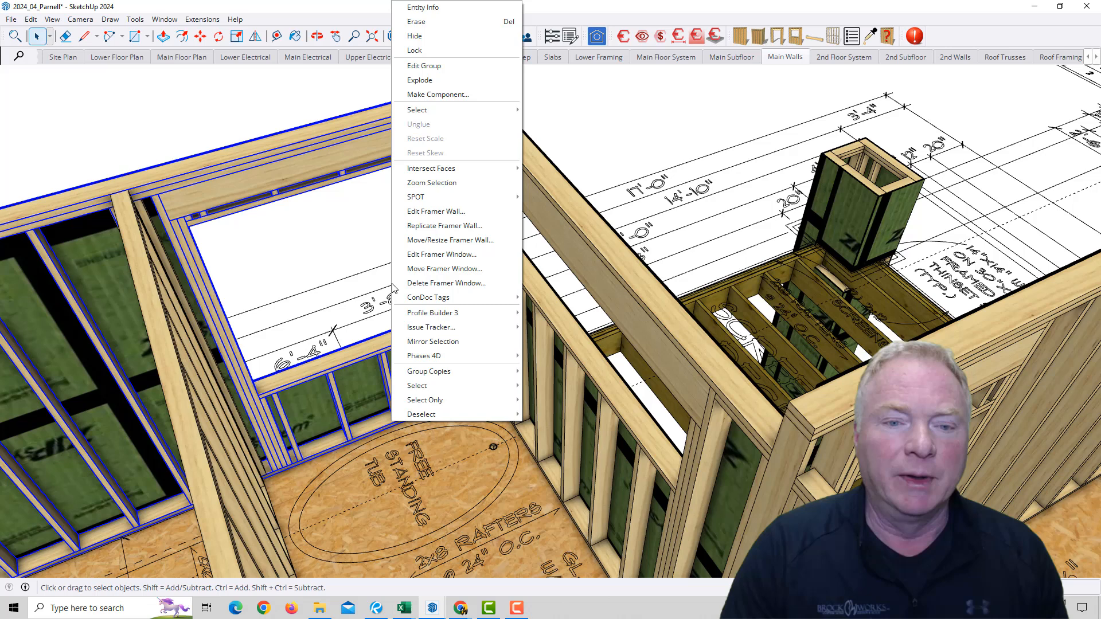
{"action": "left_click", "coordinate": [442, 254]}
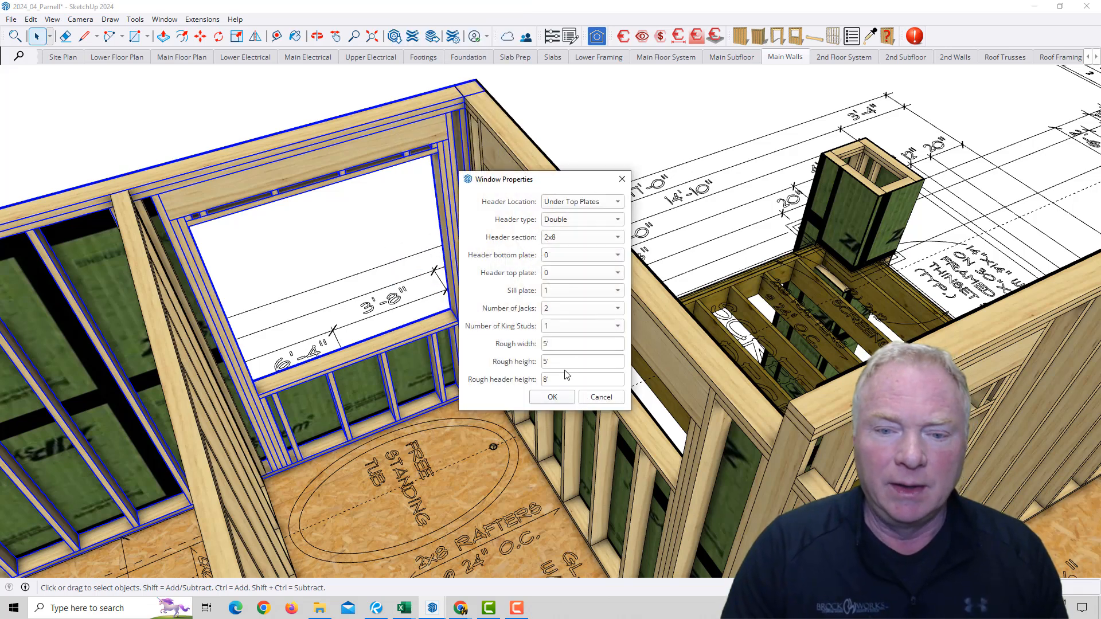
{"action": "left_click", "coordinate": [581, 362]}
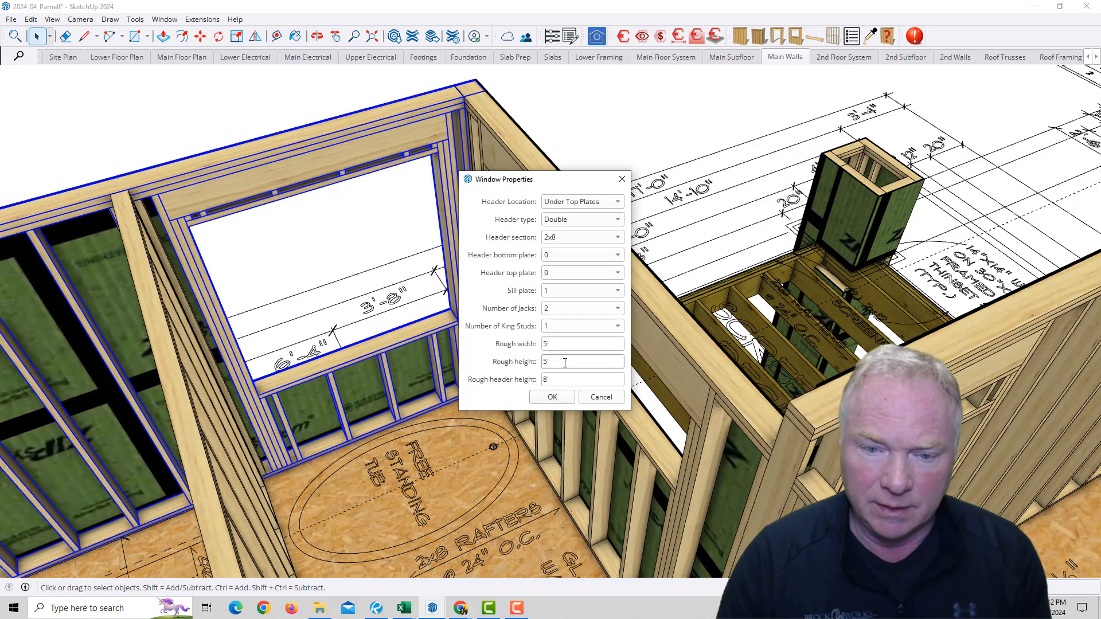
{"action": "type", "text": "6'"}
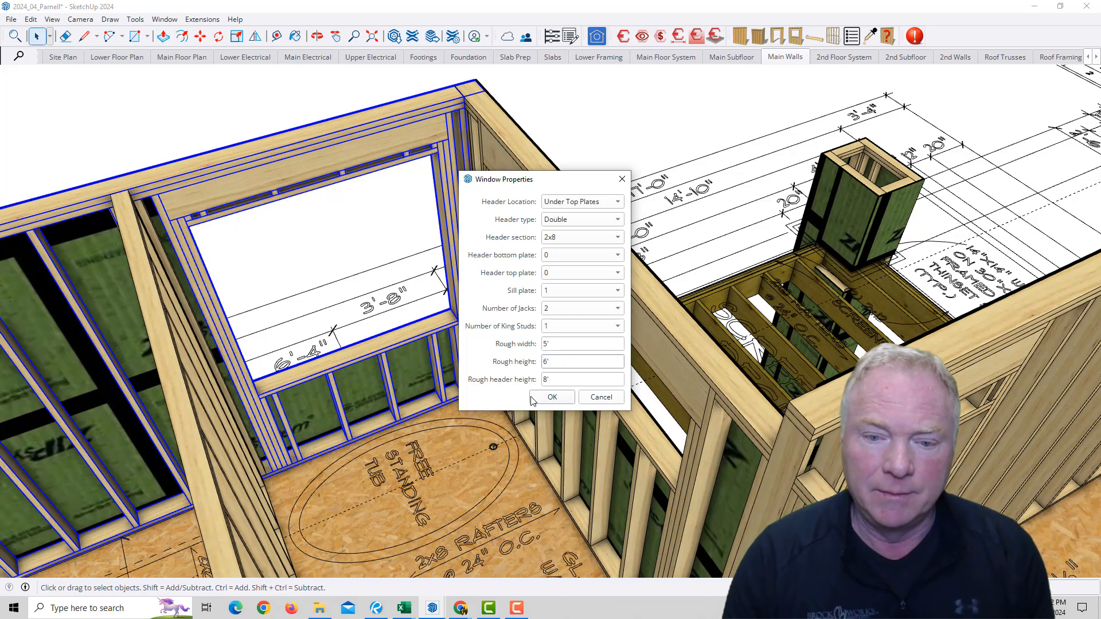
{"action": "left_click", "coordinate": [552, 397]}
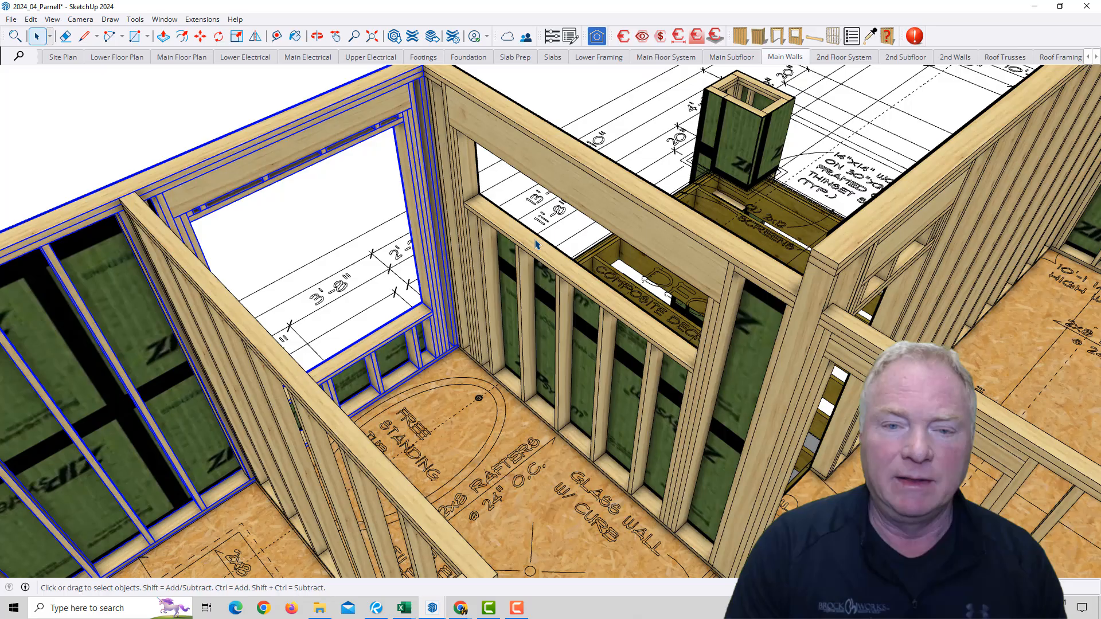
Resize the glass wall's wide Framer window to a 2'5 rough width, 6' tall
{"action": "right_click", "coordinate": [537, 232]}
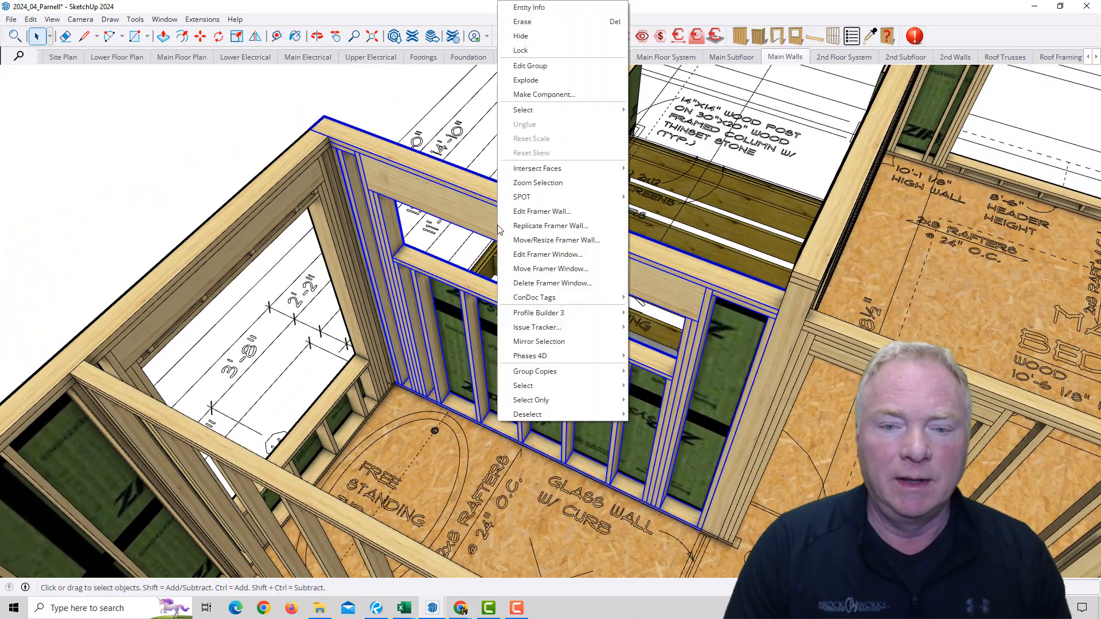
{"action": "mouse_move", "coordinate": [548, 254]}
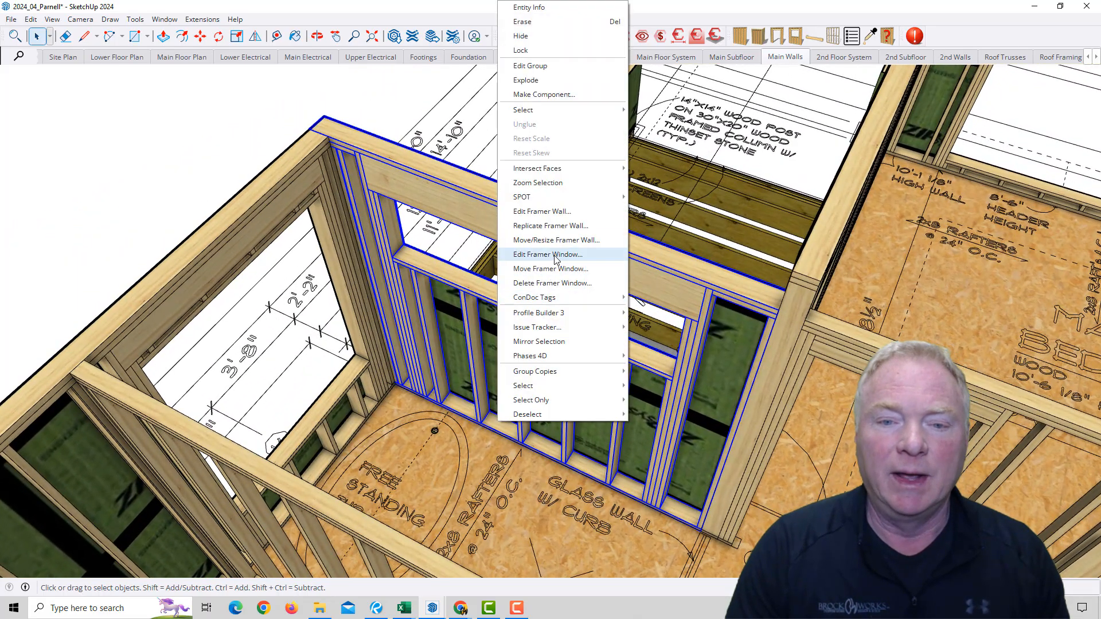
{"action": "left_click", "coordinate": [547, 254]}
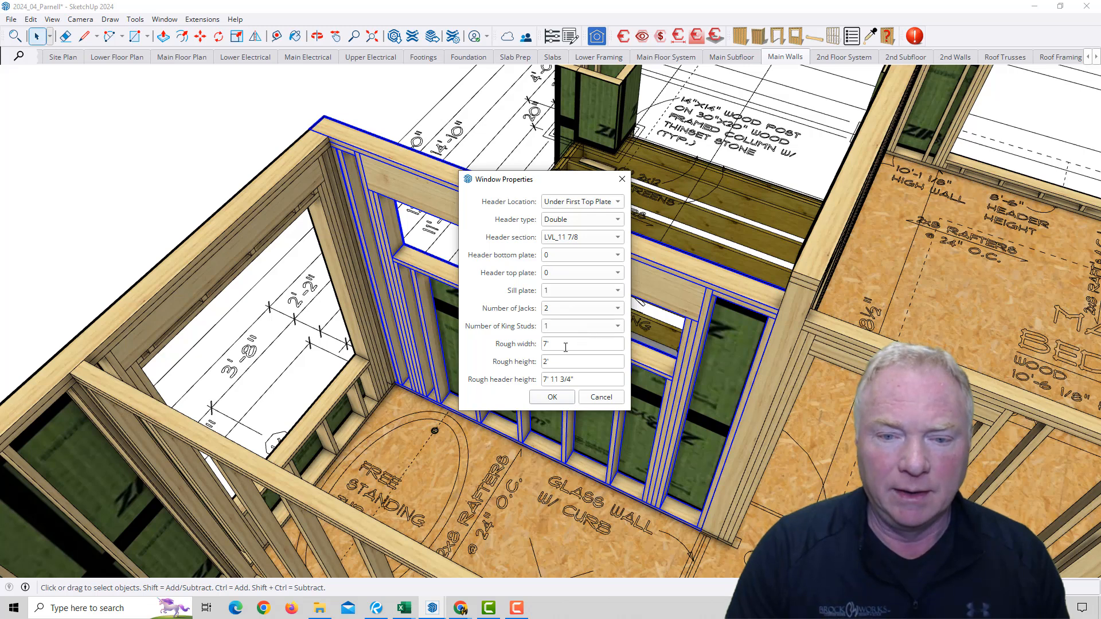
{"action": "left_click", "coordinate": [581, 343]}
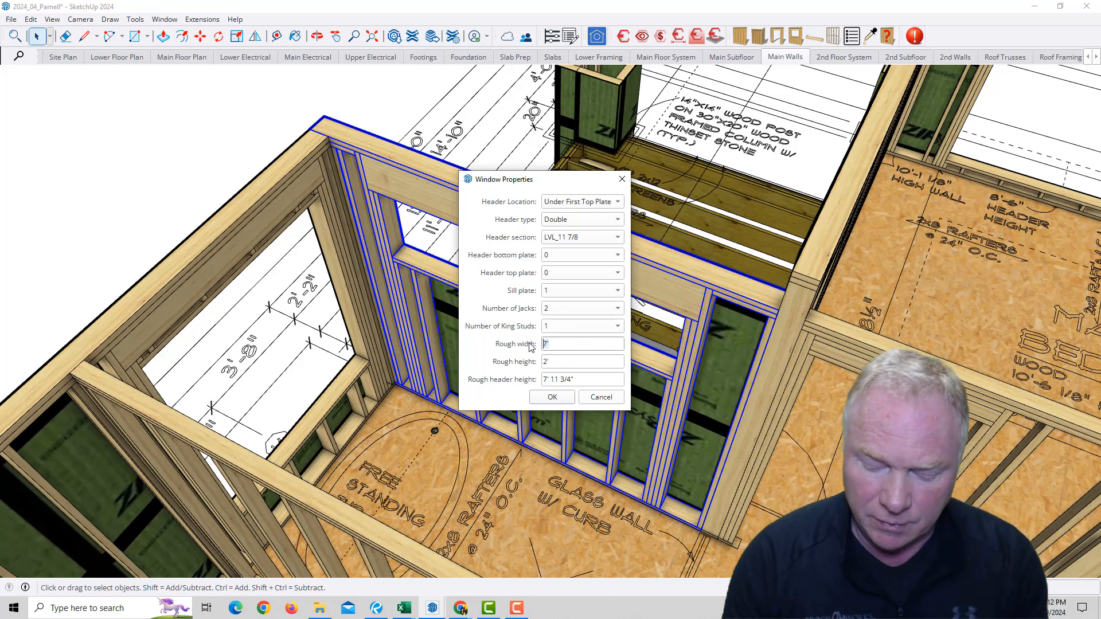
{"action": "type", "text": "2'5"}
{"action": "left_click", "coordinate": [582, 361]}
{"action": "type", "text": "6"}
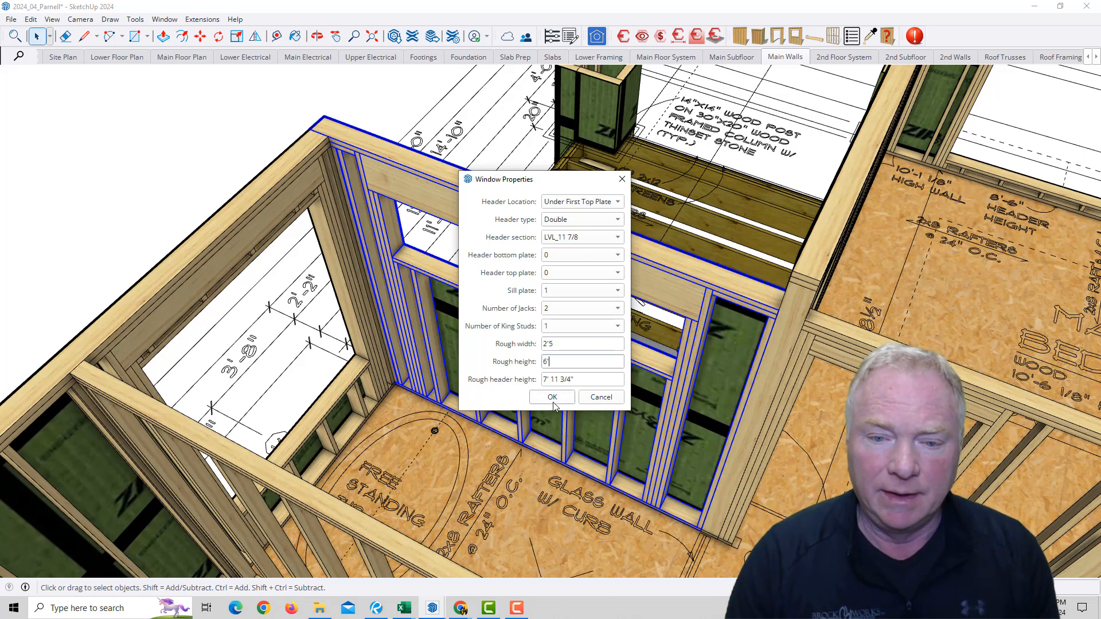
{"action": "left_click", "coordinate": [551, 397]}
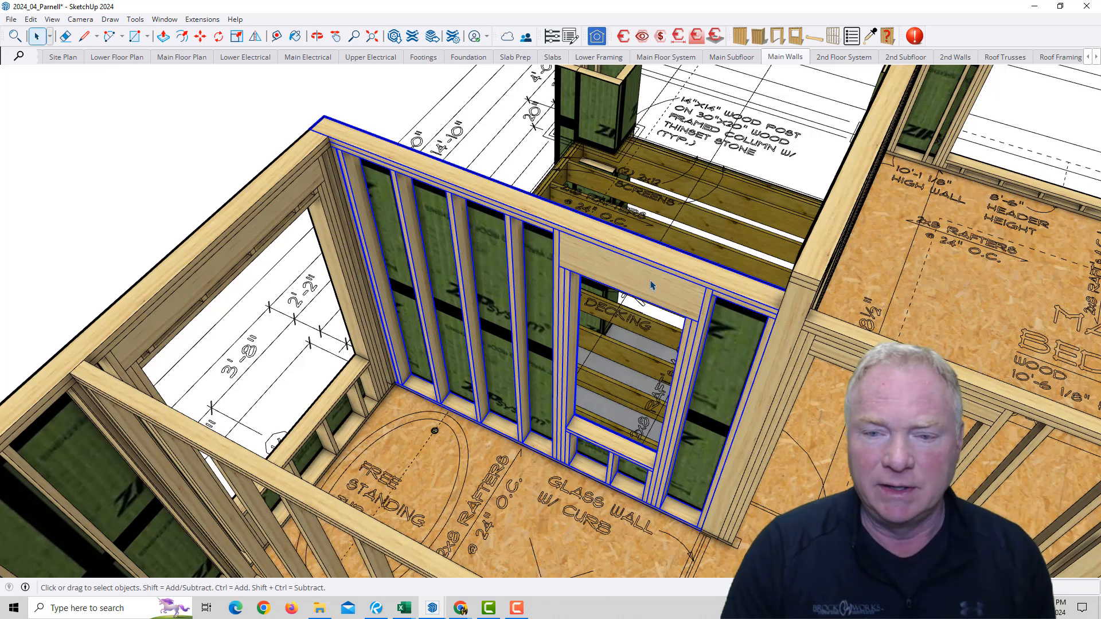
{"action": "mouse_move", "coordinate": [698, 283]}
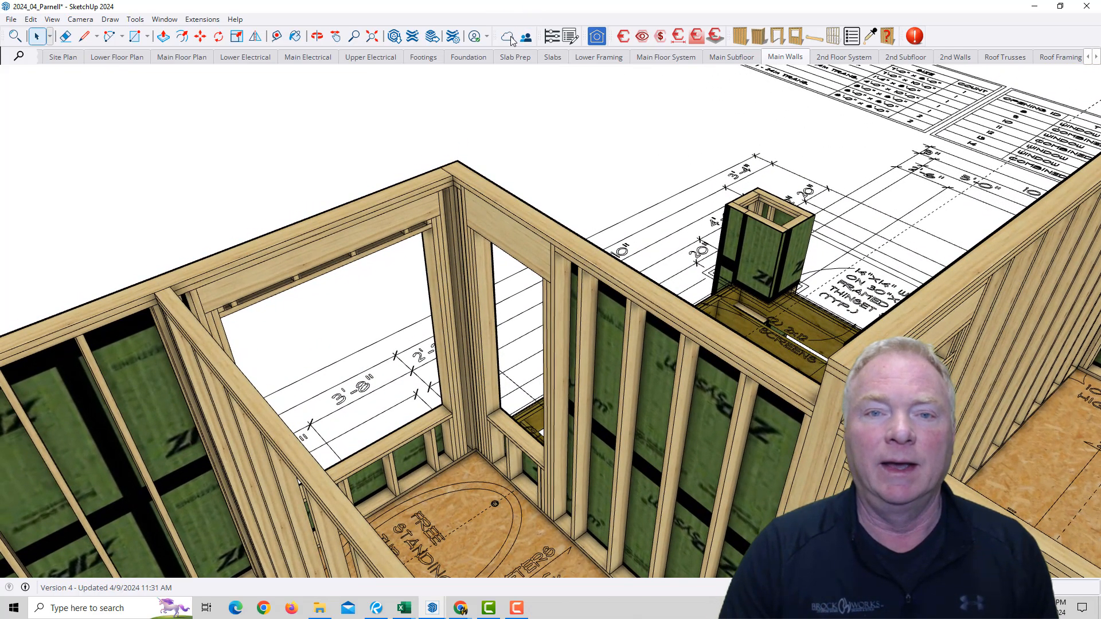
Save the Parnell framing model with File > Save to upload it to Trimble Connect
{"action": "left_click", "coordinate": [10, 19]}
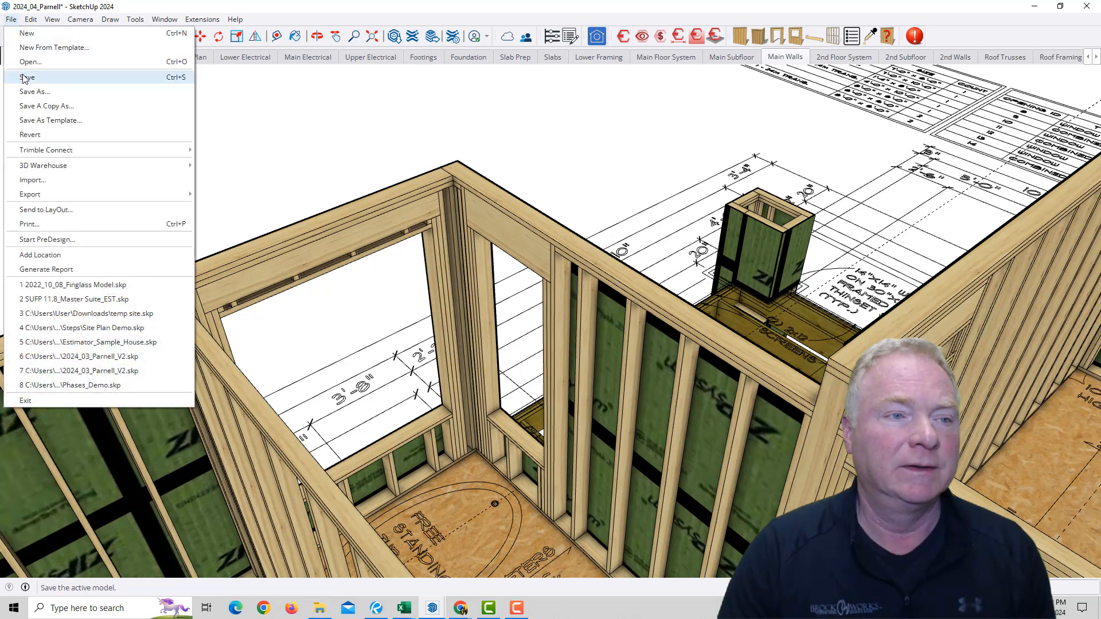
{"action": "left_click", "coordinate": [27, 78]}
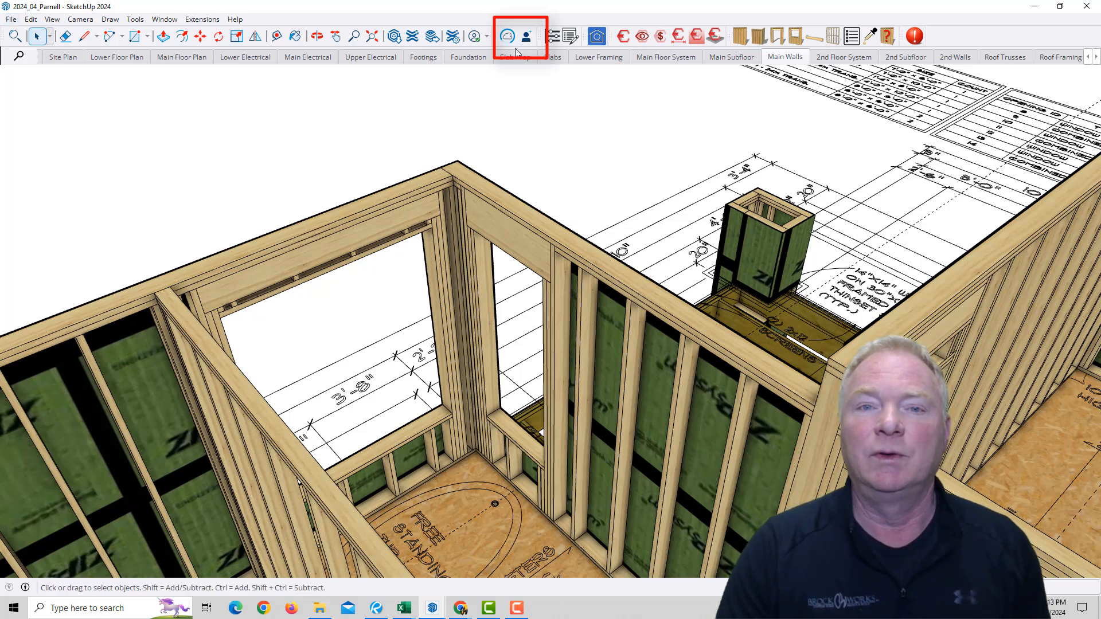
{"action": "mouse_move", "coordinate": [509, 42]}
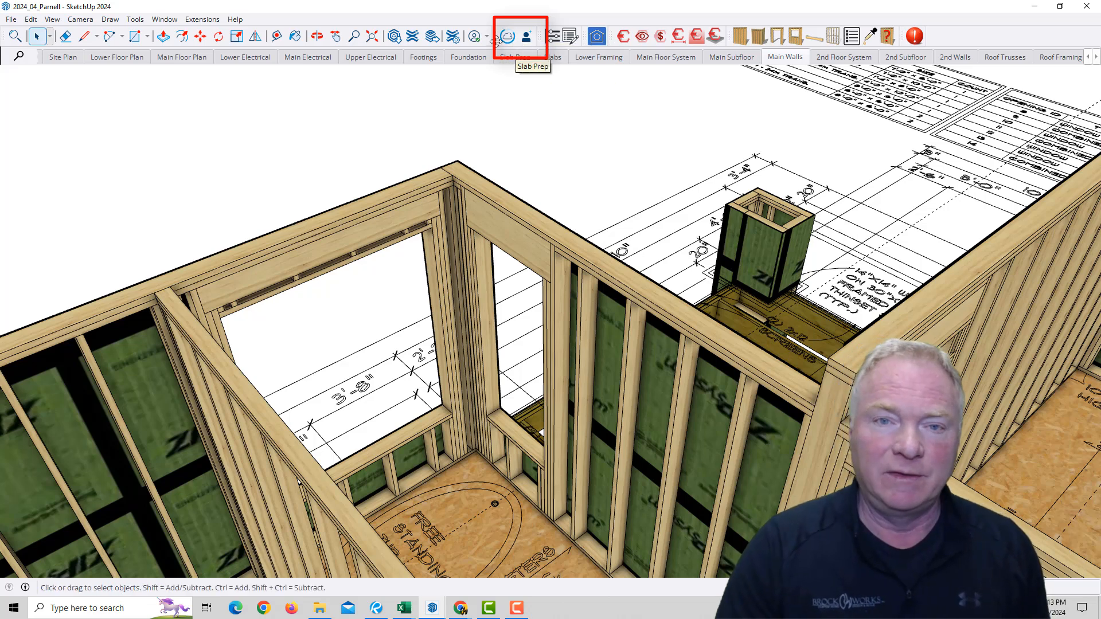
{"action": "mouse_move", "coordinate": [563, 135]}
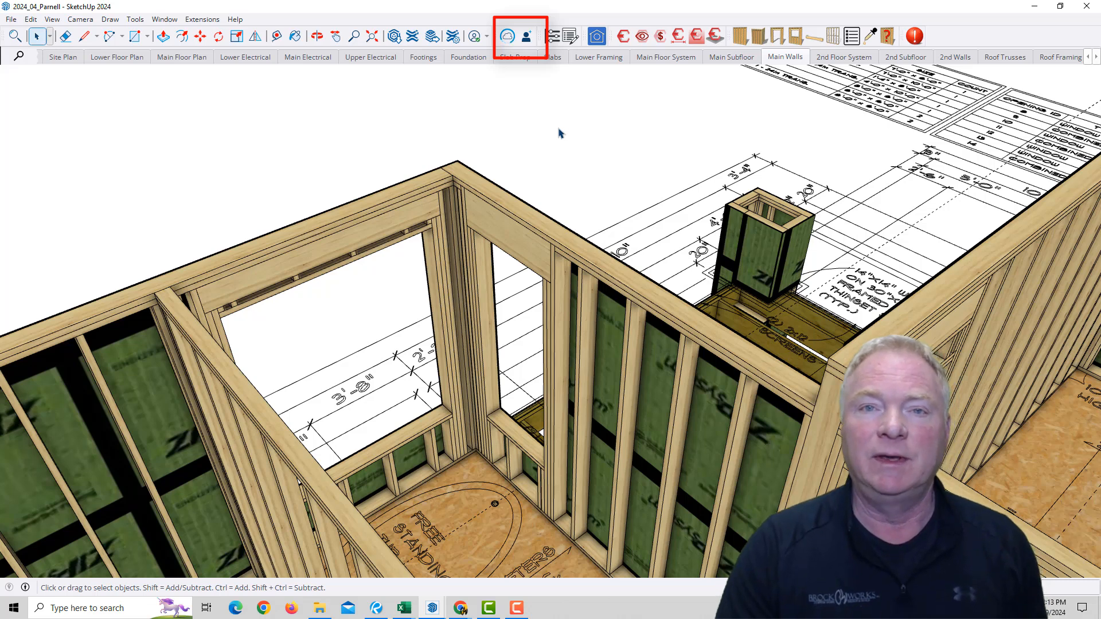
{"action": "mouse_move", "coordinate": [562, 131]}
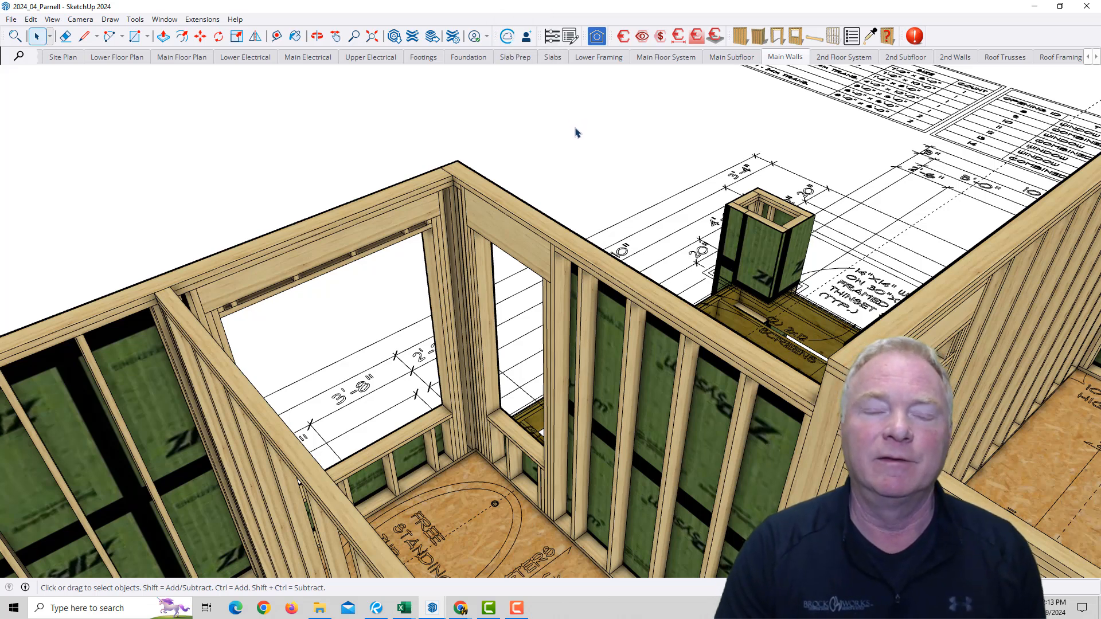
{"action": "mouse_move", "coordinate": [586, 188]}
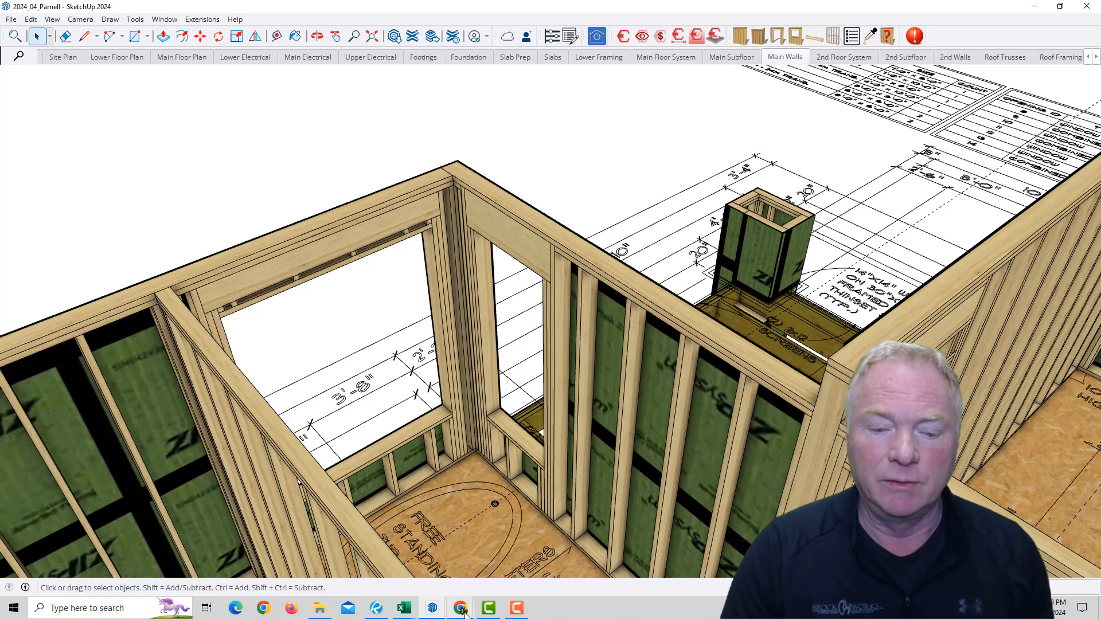
Switch to Chrome and refresh the shared Parnell model page in SketchUp Viewer
{"action": "left_click", "coordinate": [460, 608]}
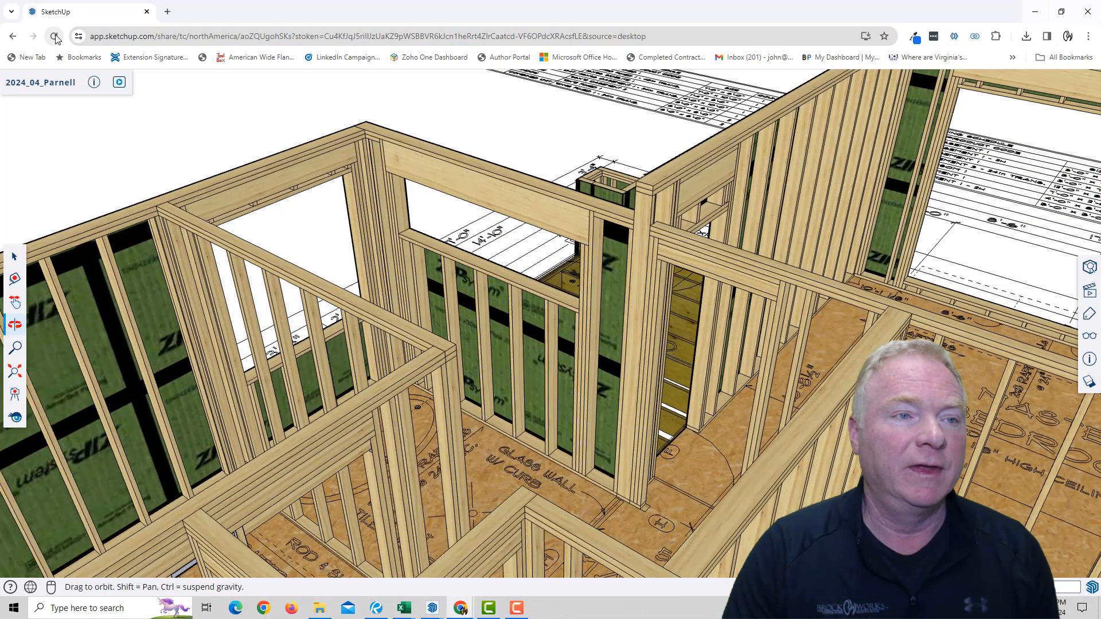
{"action": "left_click", "coordinate": [55, 36]}
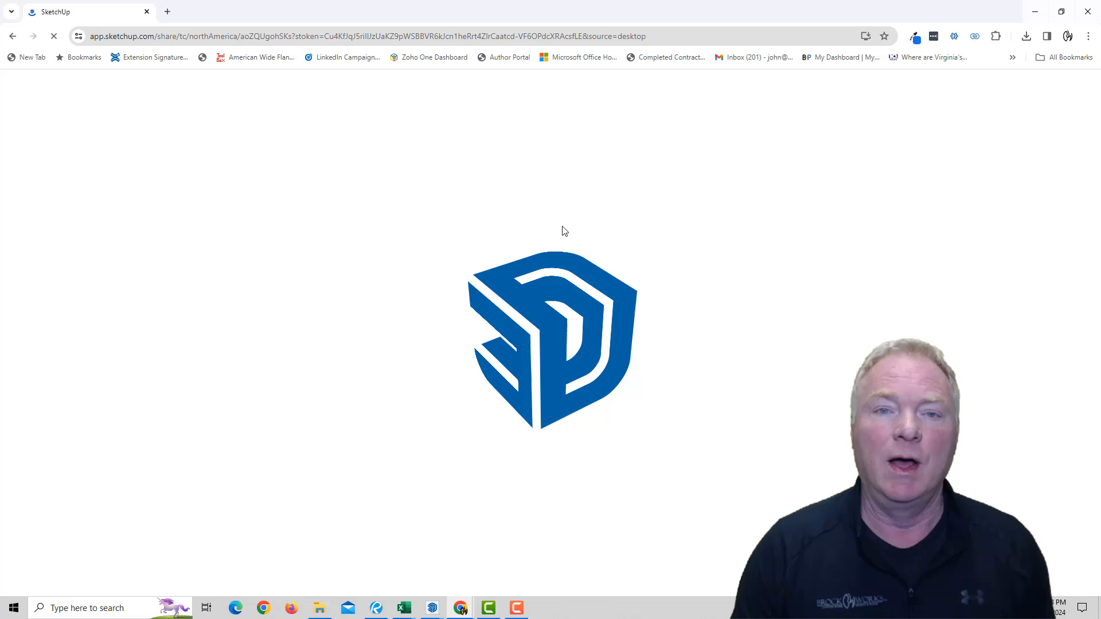